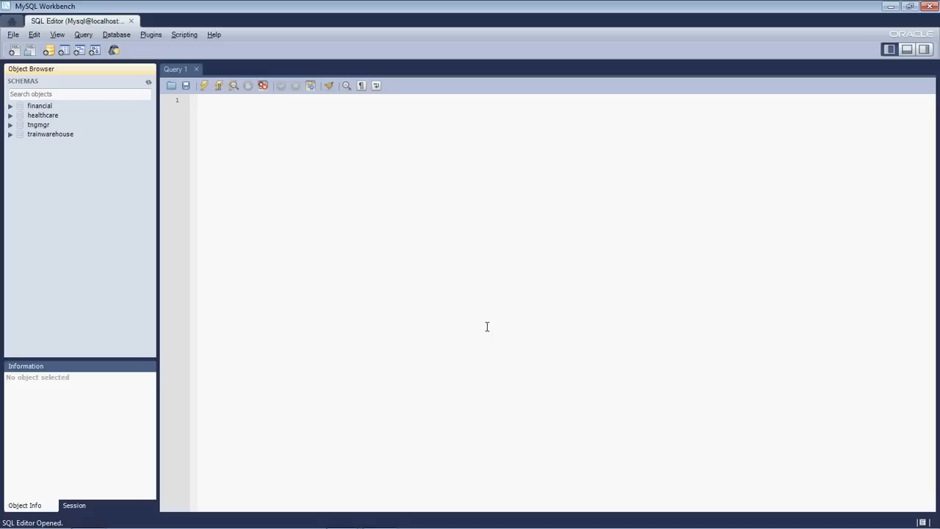
mouse_move(520, 36)
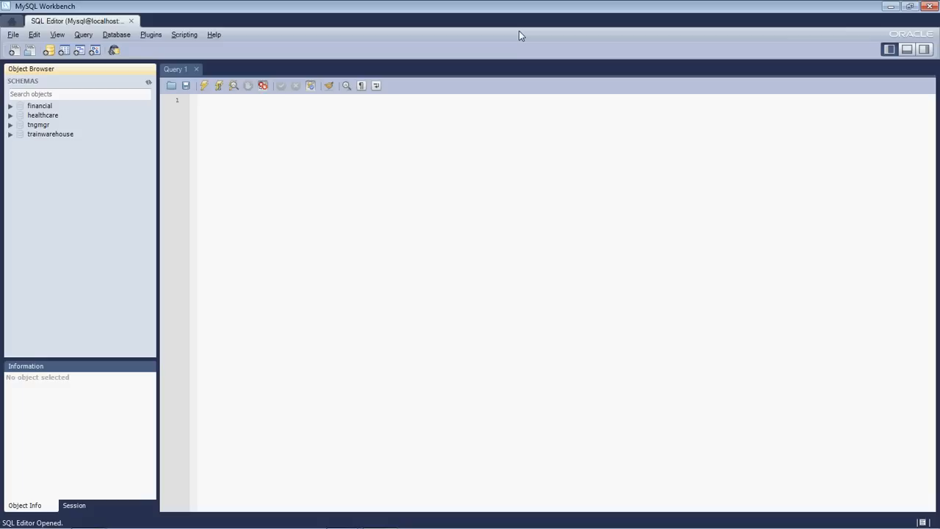
mouse_move(99, 184)
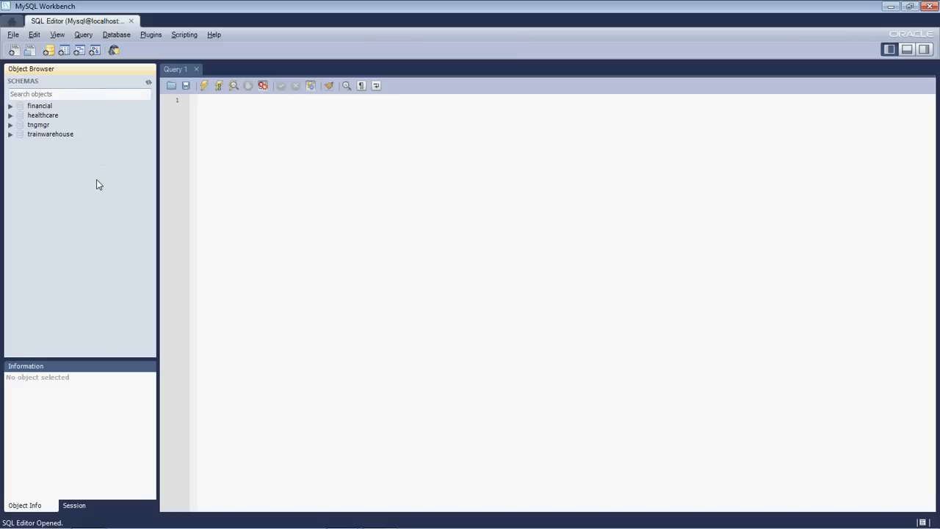
mouse_move(99, 213)
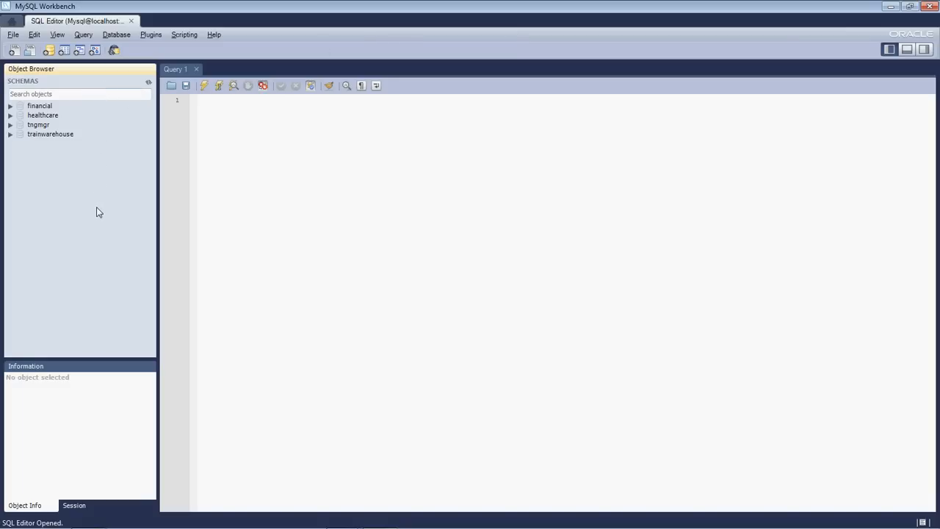
mouse_move(80, 134)
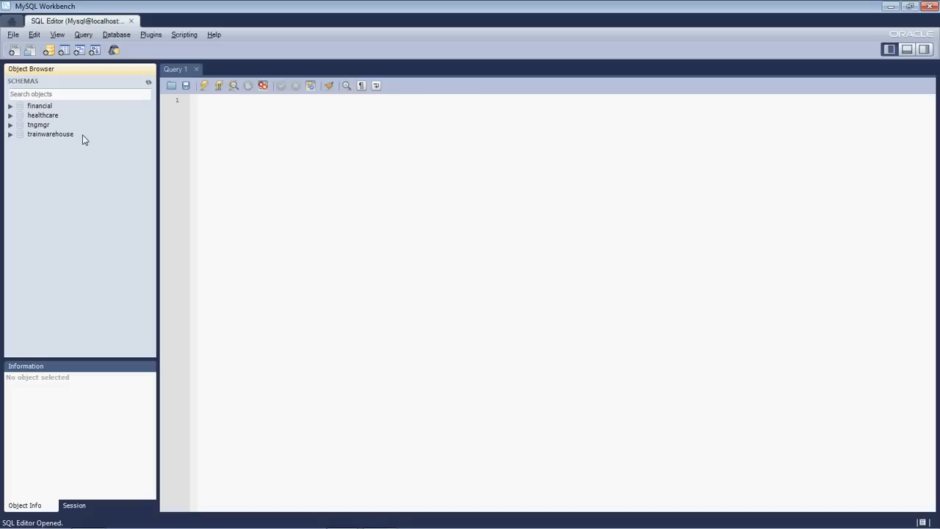
mouse_move(78, 123)
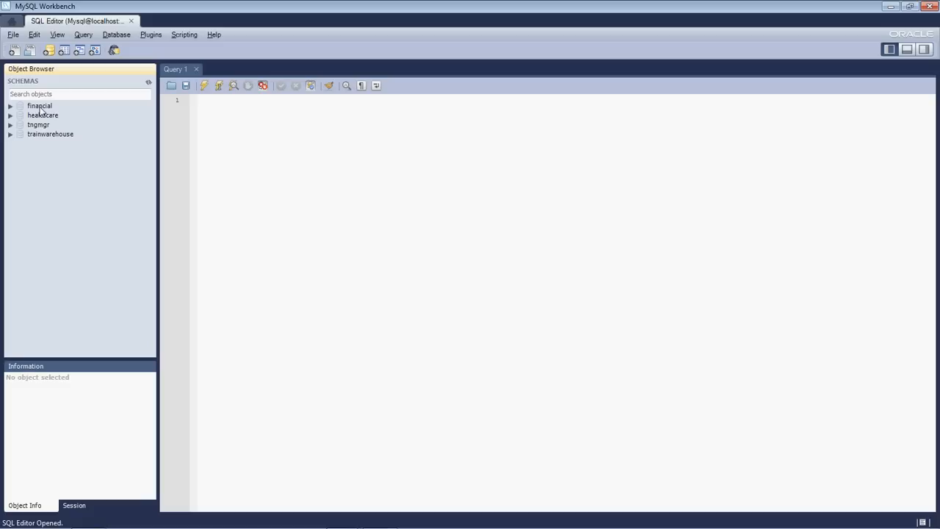
mouse_move(41, 162)
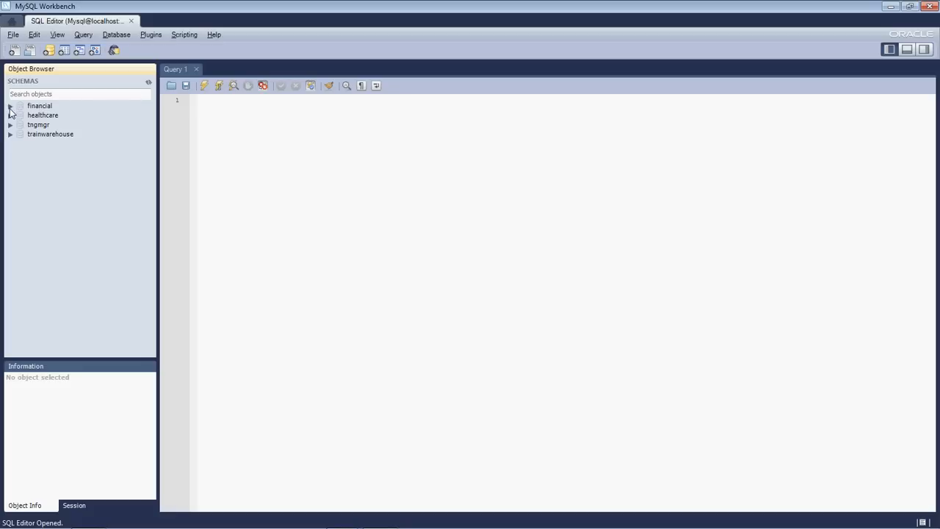
Step: Expand the financial schema and its Tables folder to show securities and security_transactions
click(11, 105)
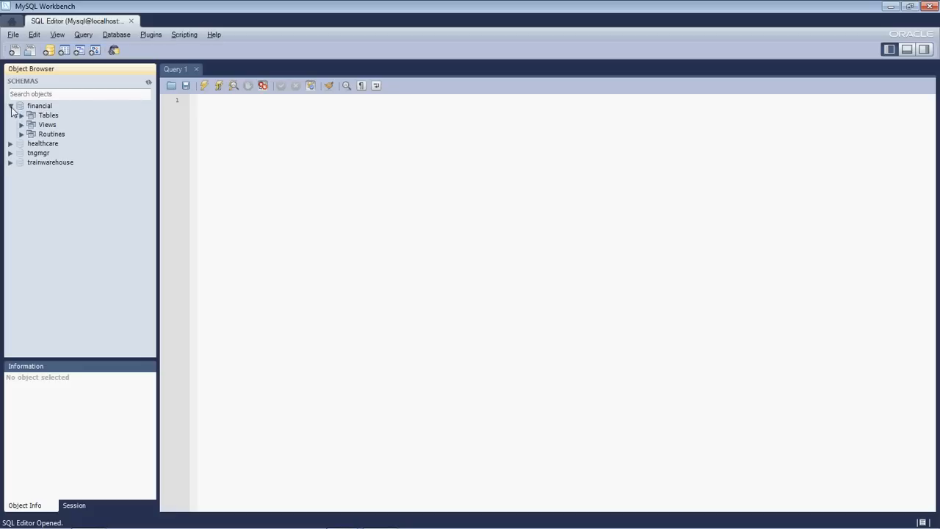
click(11, 106)
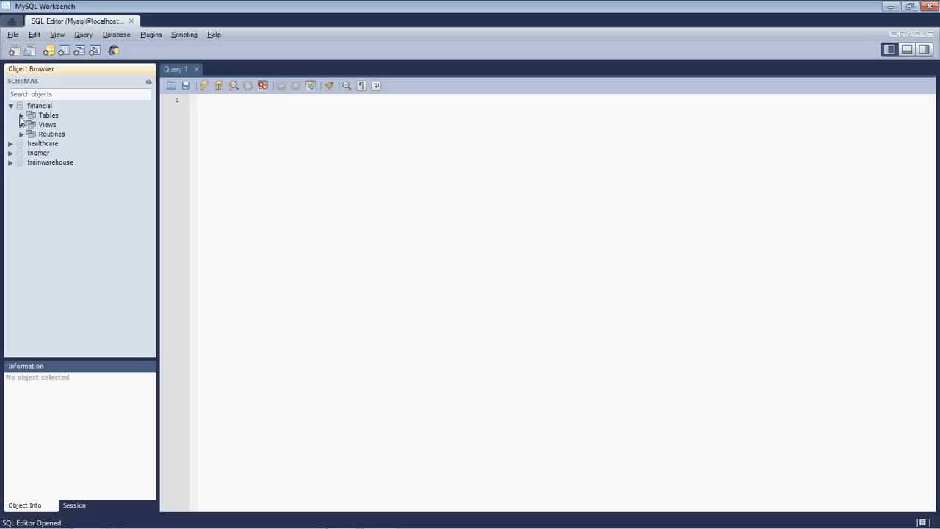
click(22, 115)
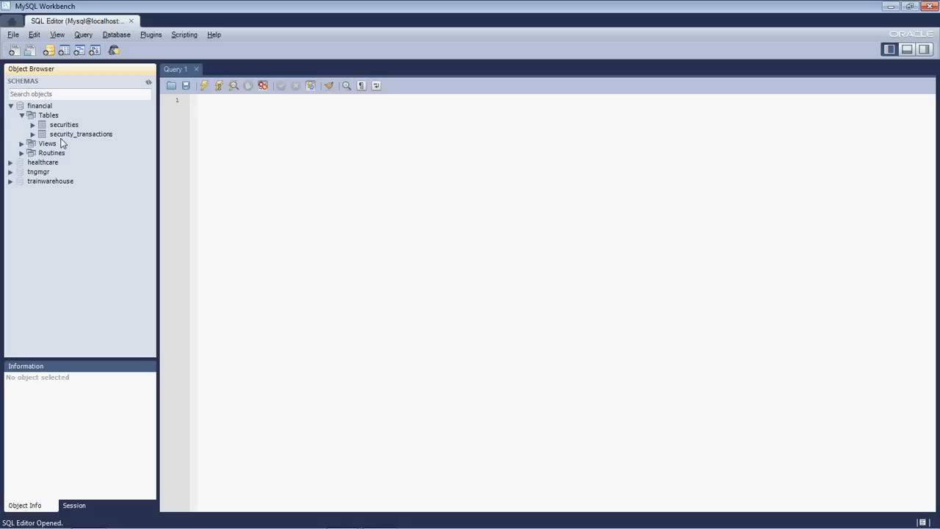
mouse_move(35, 108)
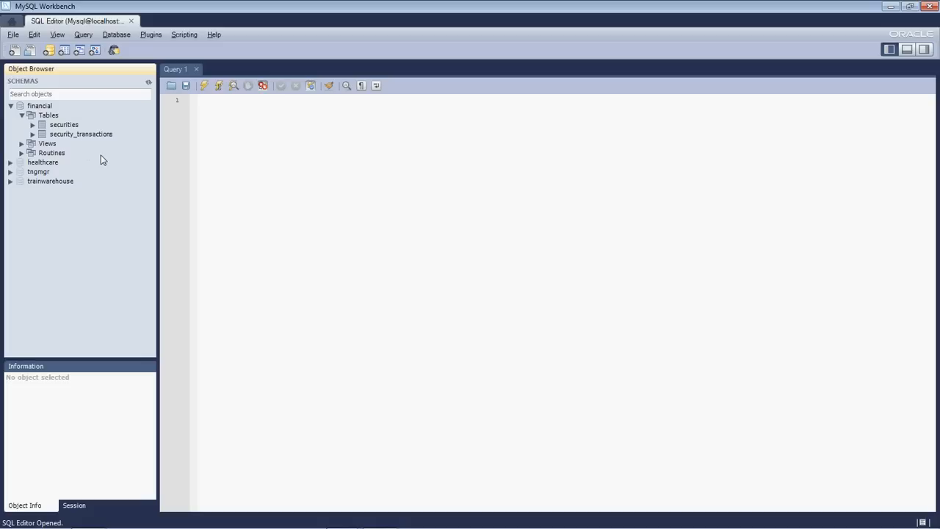
Step: Select security_transactions to view its columns like transdate, symbol, price and amount
click(81, 133)
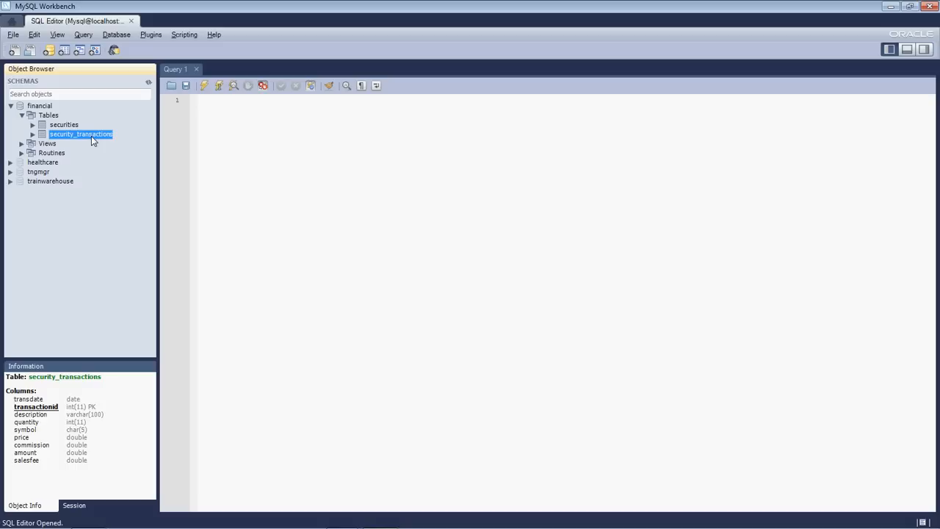
mouse_move(77, 257)
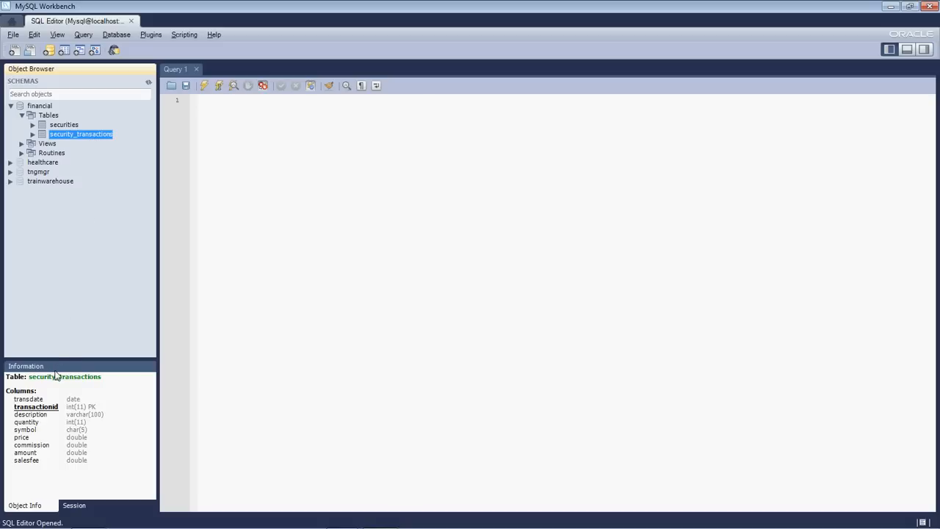
mouse_move(79, 421)
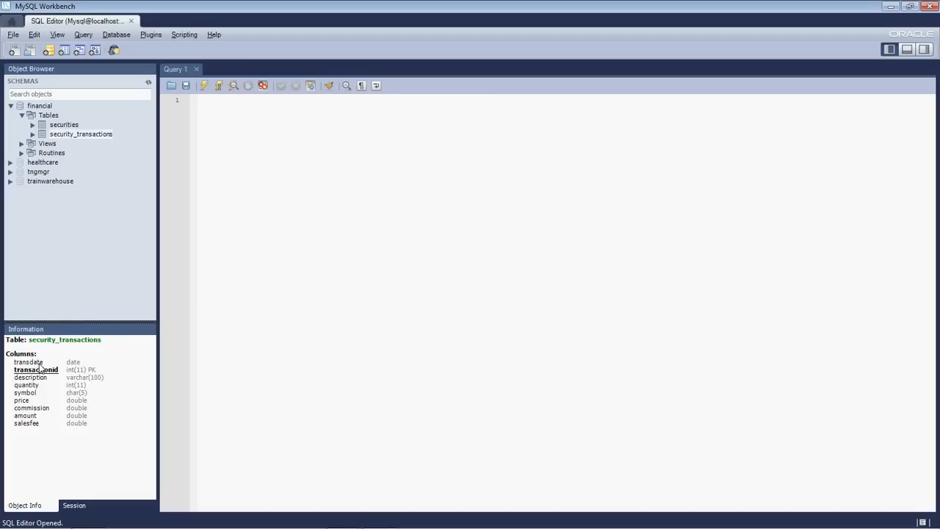
mouse_move(85, 357)
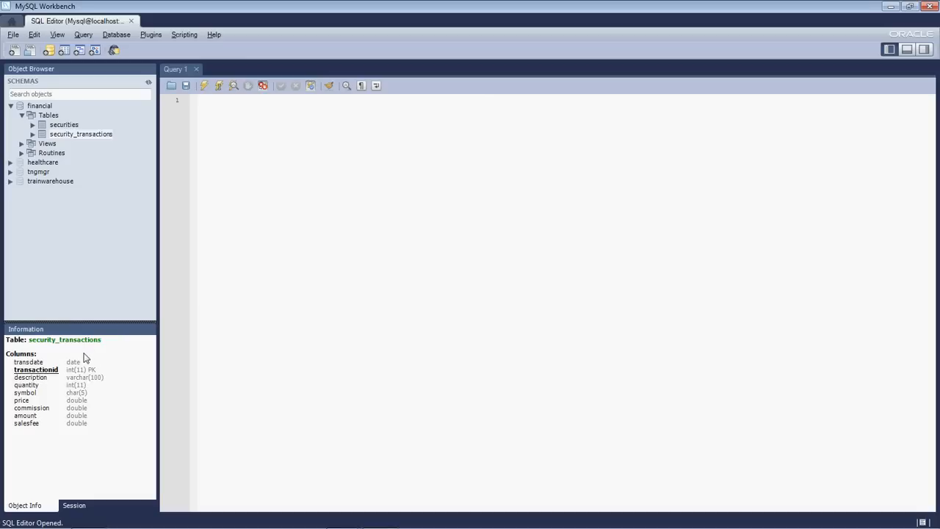
mouse_move(35, 377)
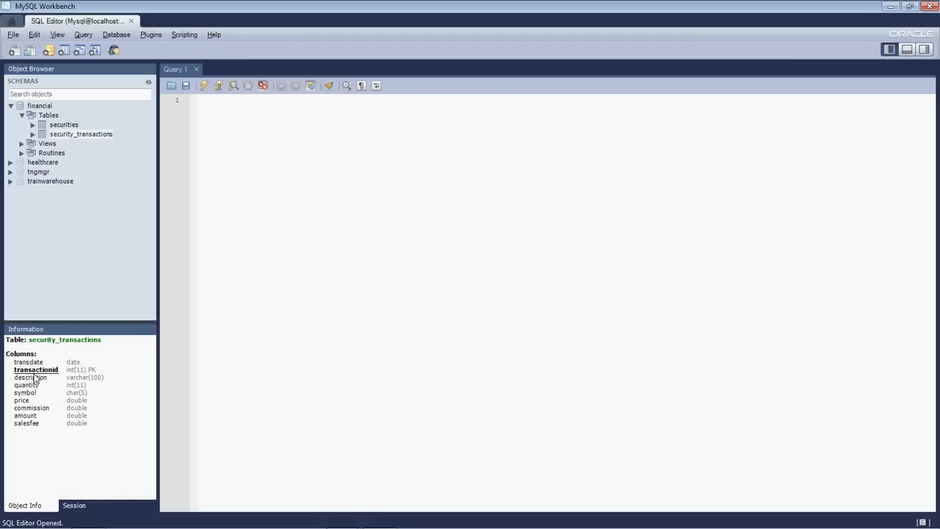
mouse_move(22, 377)
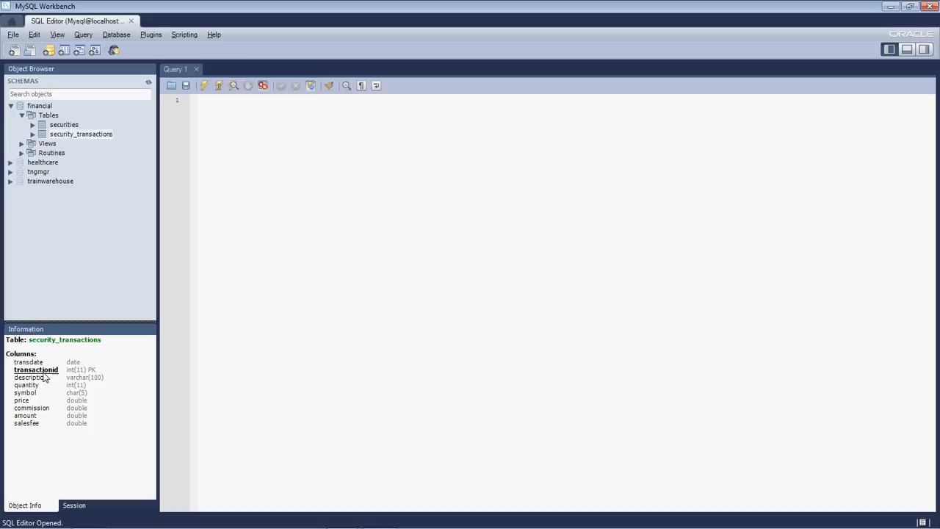
mouse_move(54, 327)
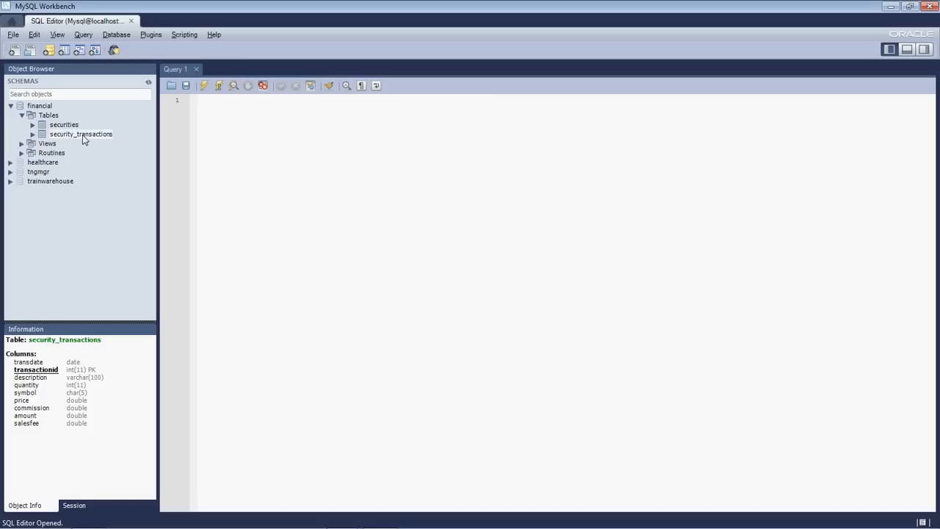
Step: Open the security_transactions context menu with select, edit, alter and drop options
click(81, 134)
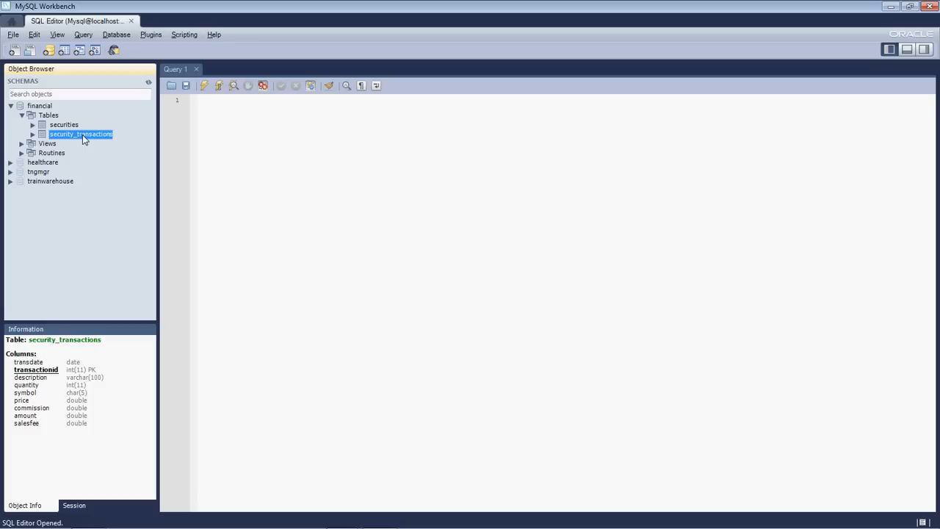
right_click(80, 133)
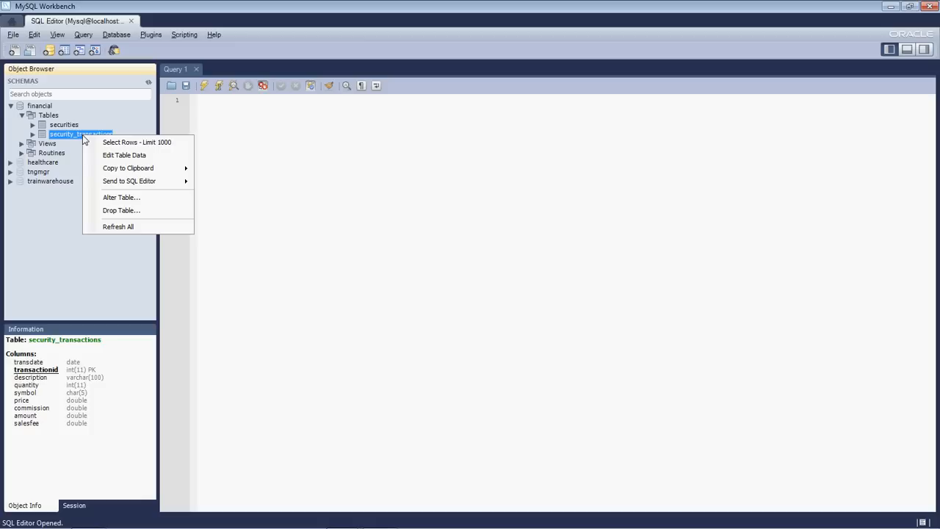
mouse_move(137, 142)
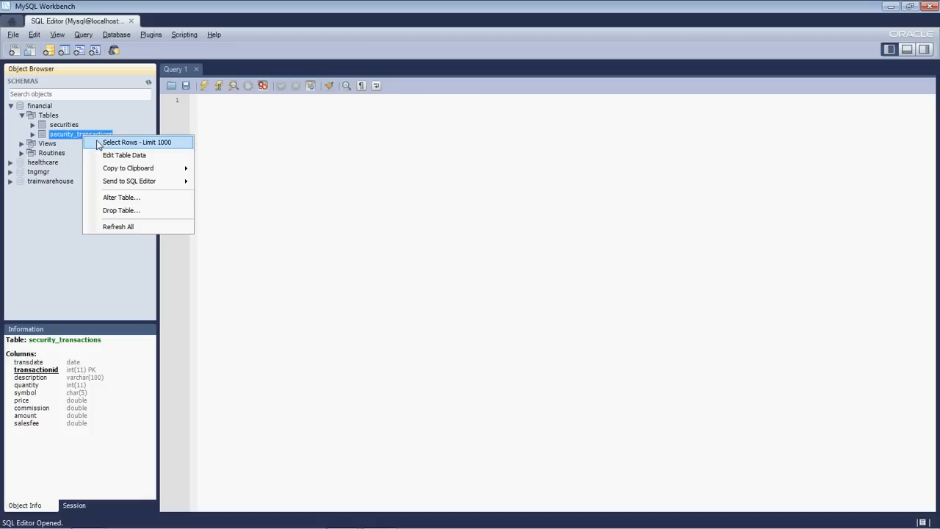
mouse_move(114, 147)
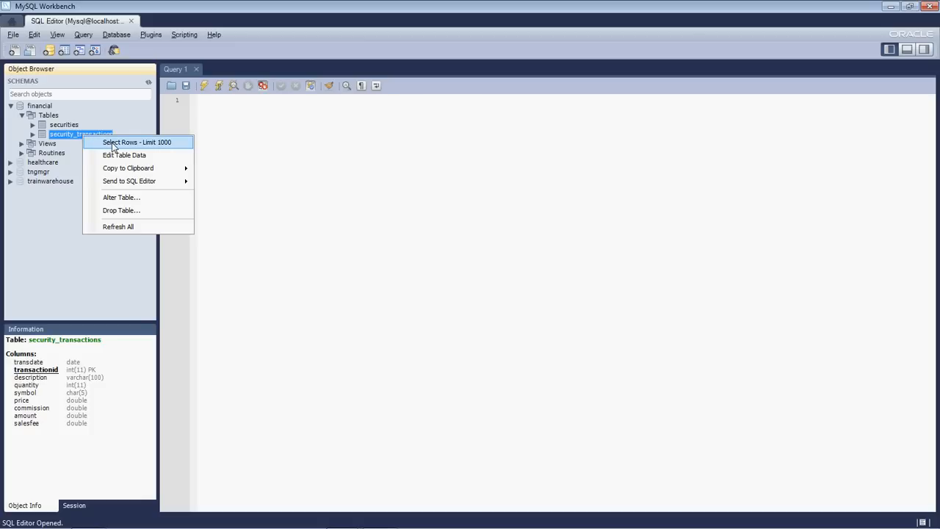
Step: Run Select Rows - Limit 1000 on security_transactions and place the caret before the semicolon
click(136, 142)
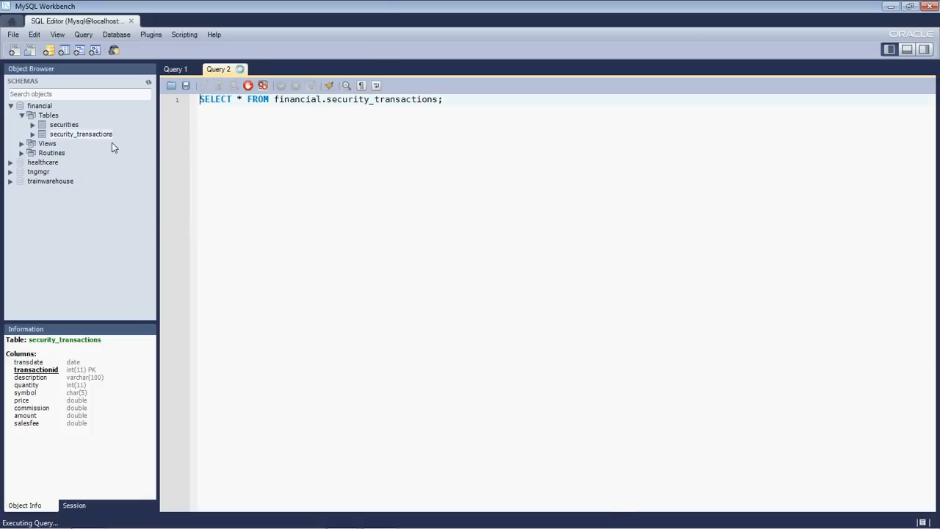
click(249, 85)
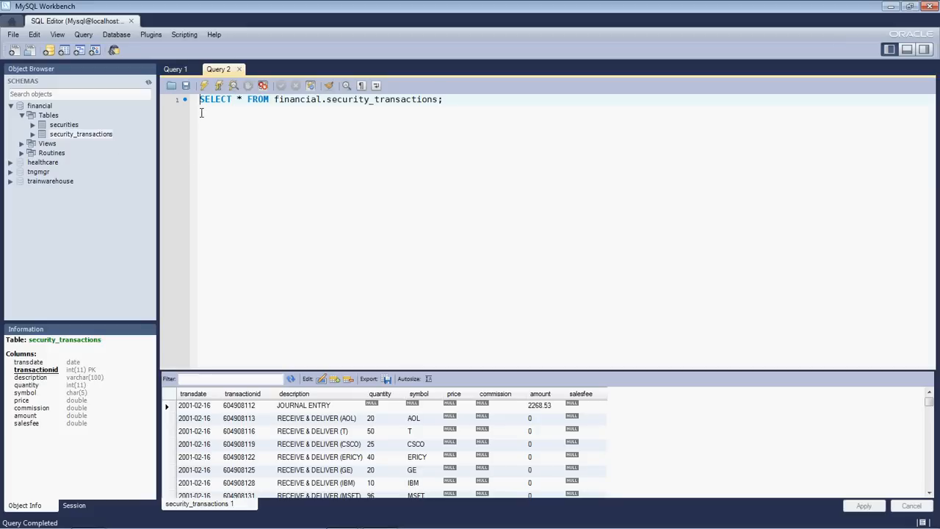
mouse_move(452, 110)
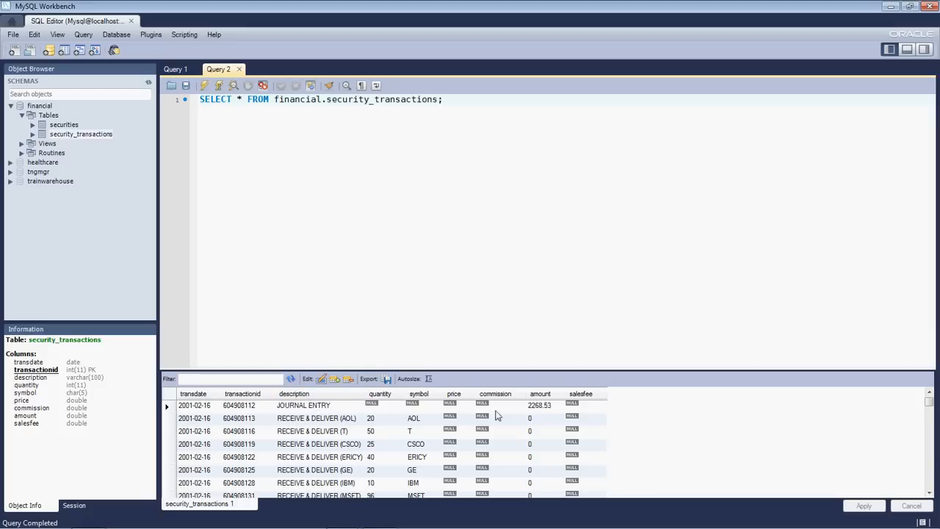
click(293, 393)
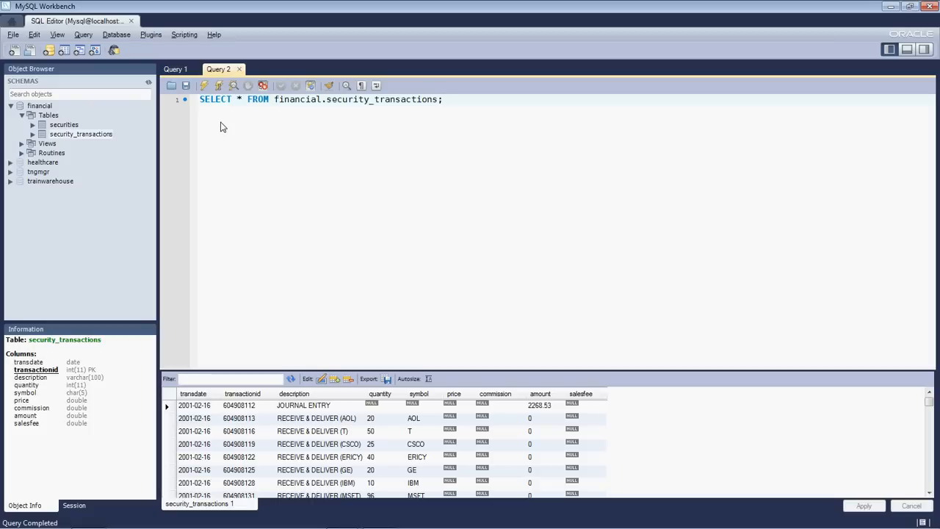
click(442, 99)
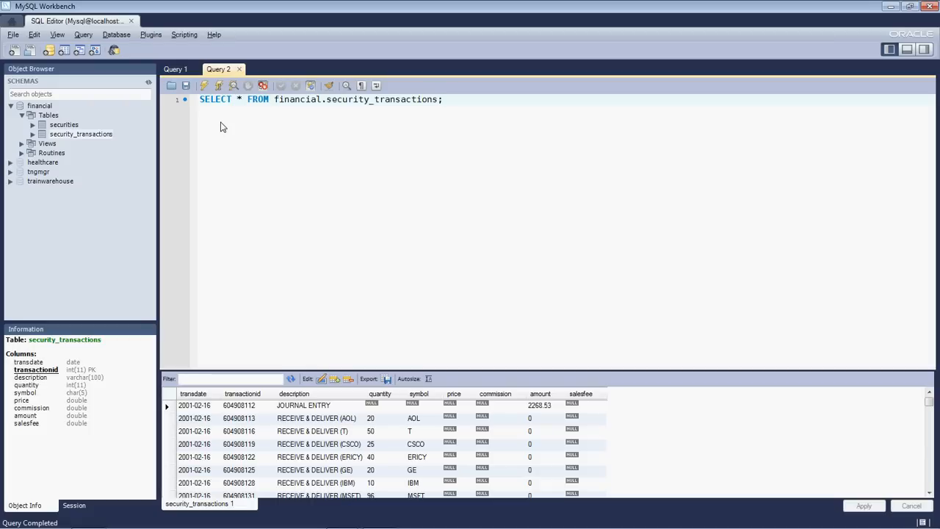
click(441, 100)
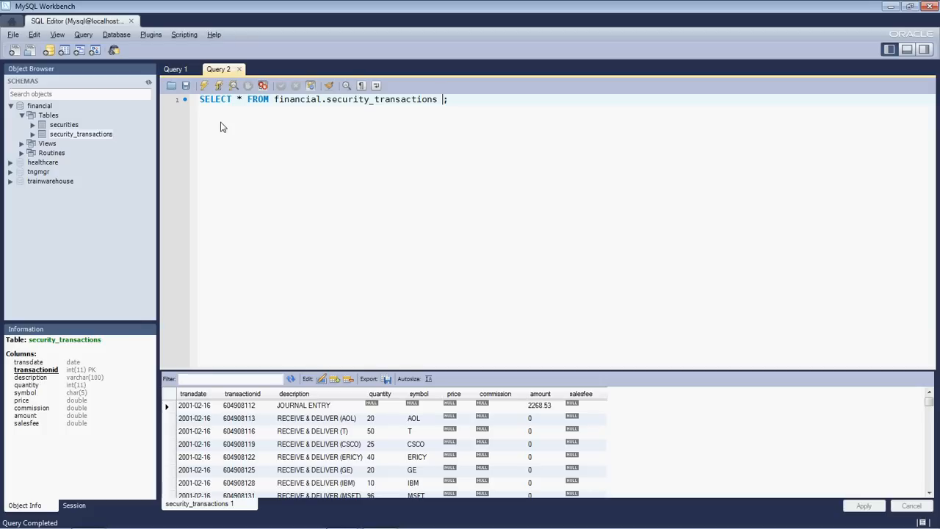
Step: Add LIMIT 10 to the security_transactions query and re-run it
text(LIMIT)
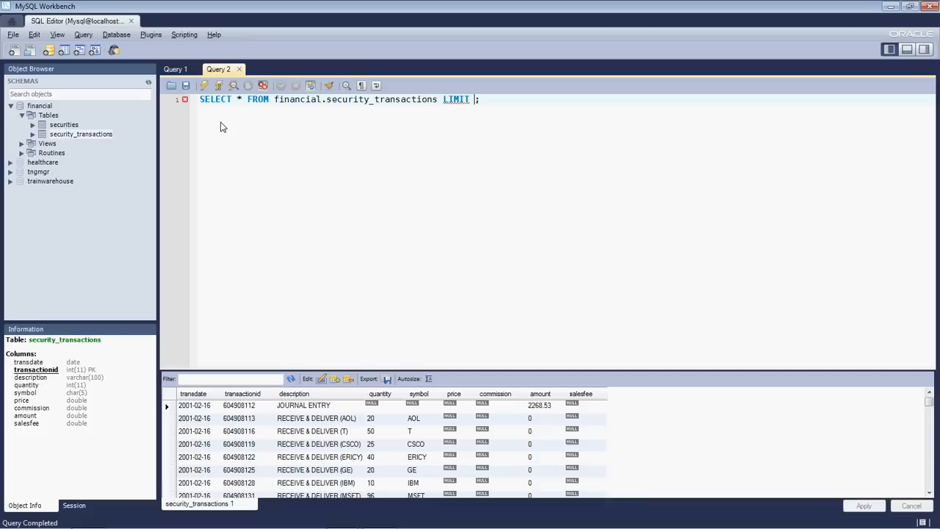
text(1000)
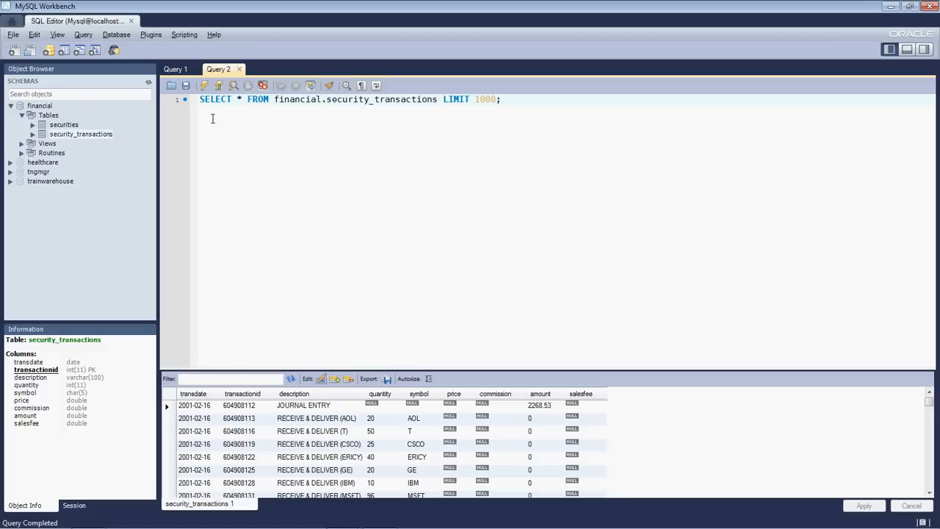
click(497, 99)
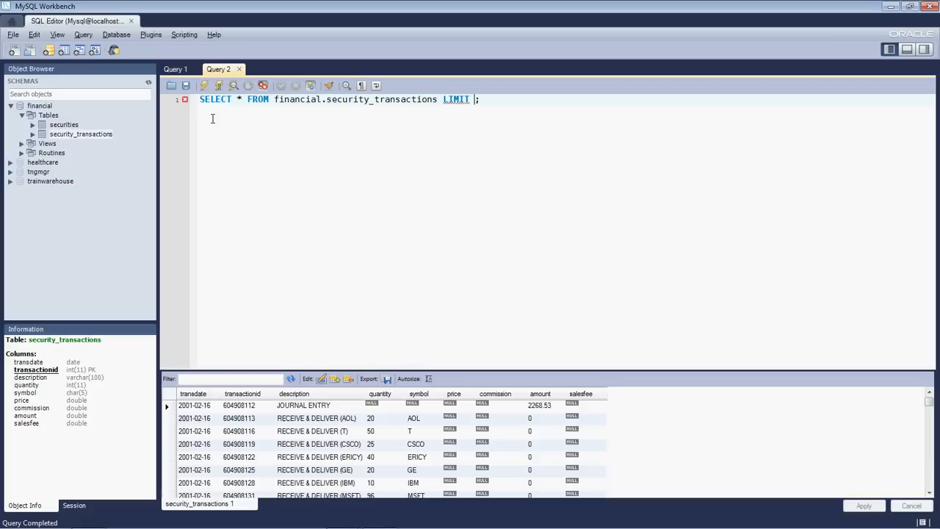
text(10)
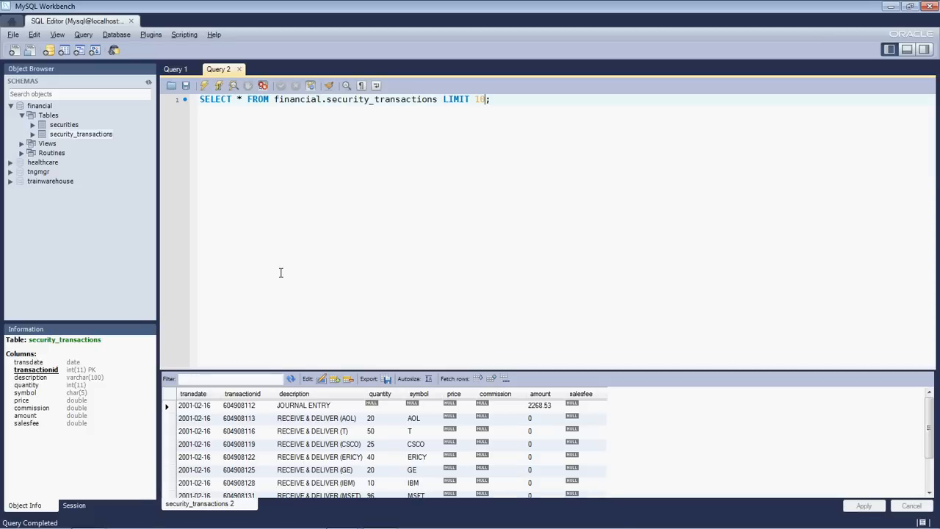
mouse_move(346, 368)
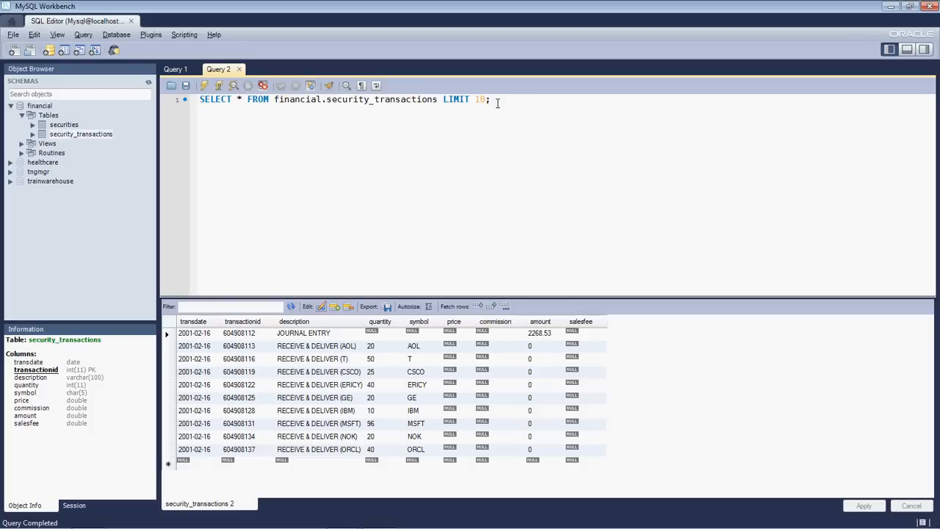
mouse_move(238, 116)
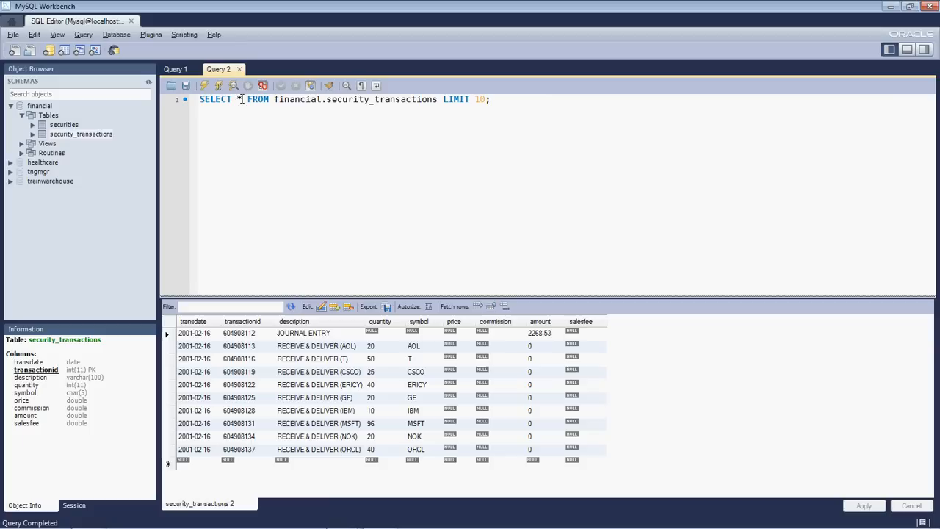
mouse_move(400, 99)
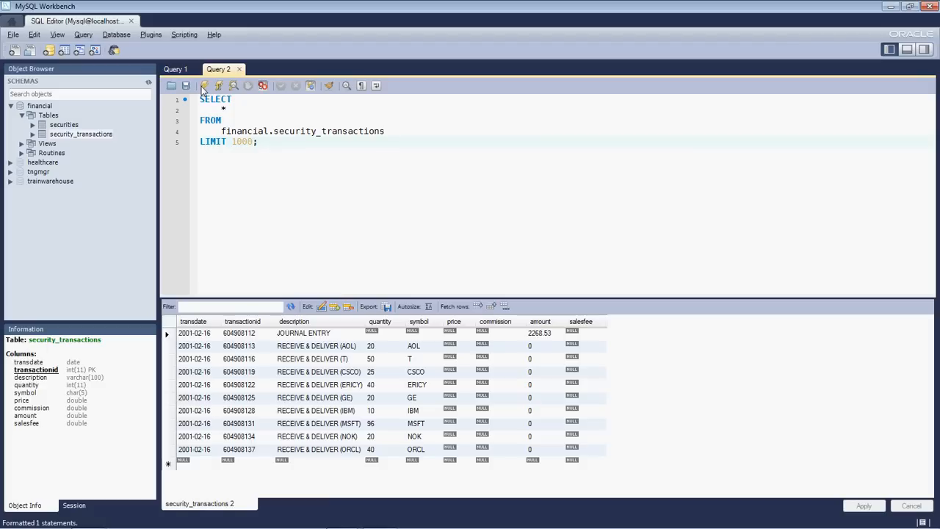
Step: Execute SELECT * FROM financial.security_transactions LIMIT 1000 to get a fresh result grid
click(203, 85)
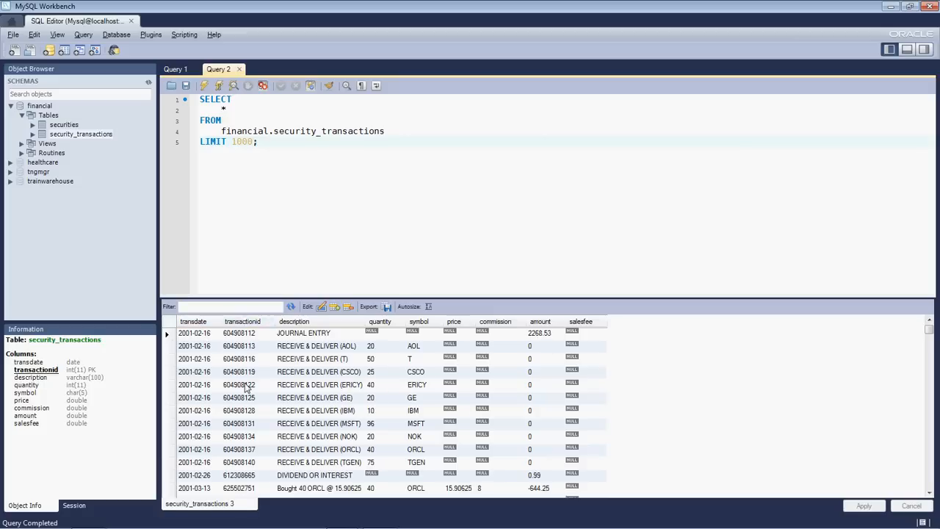
click(380, 322)
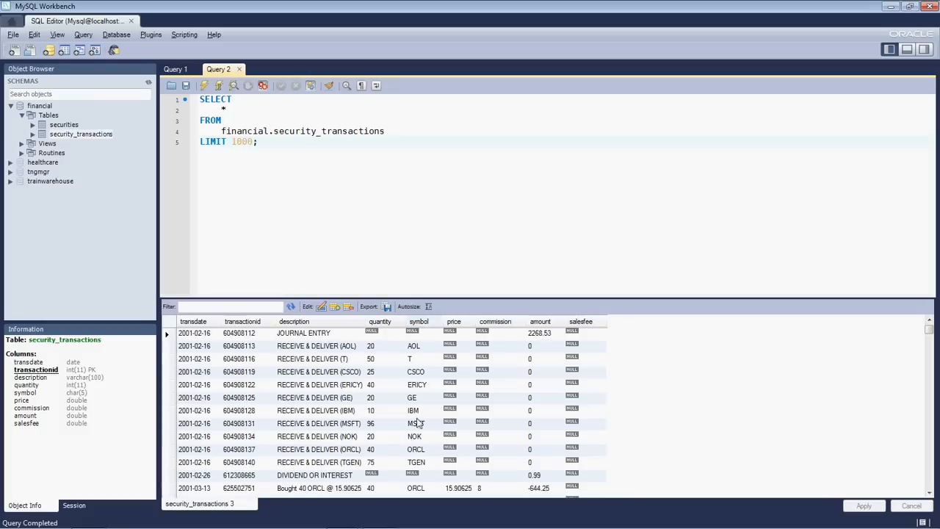
click(495, 322)
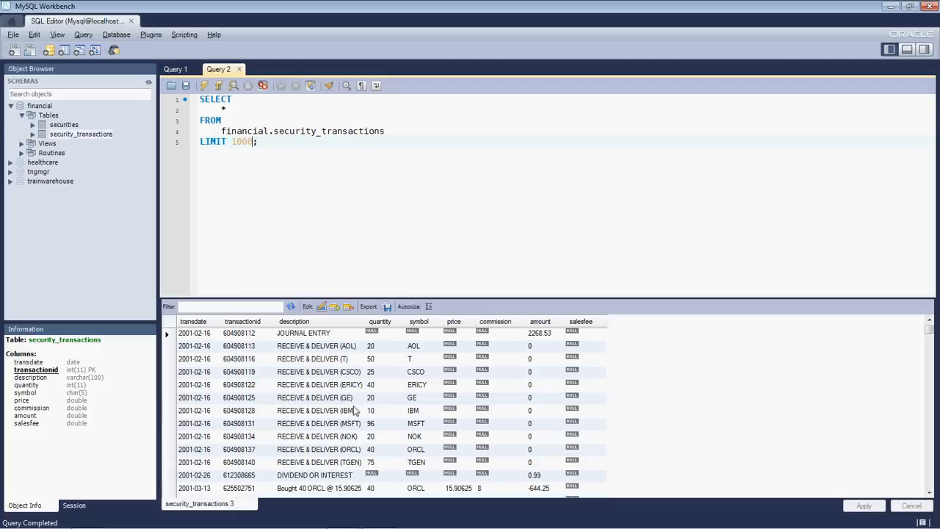
mouse_move(302, 346)
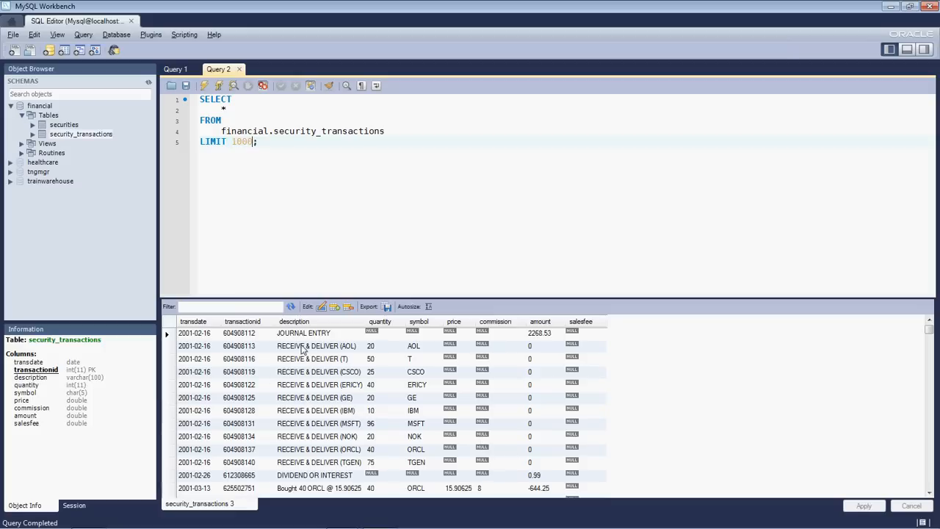
click(294, 321)
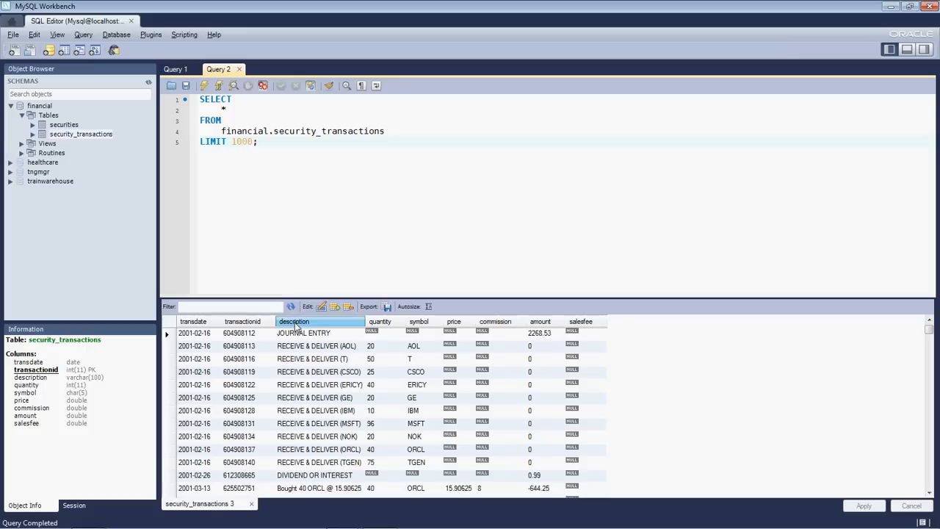
Step: Sort the result grid by the description column, then by commission
click(294, 321)
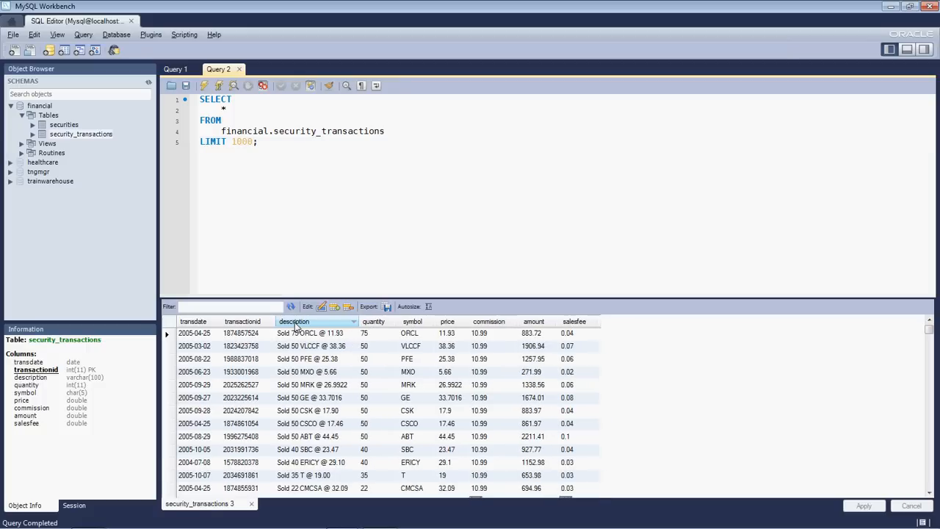
mouse_move(504, 336)
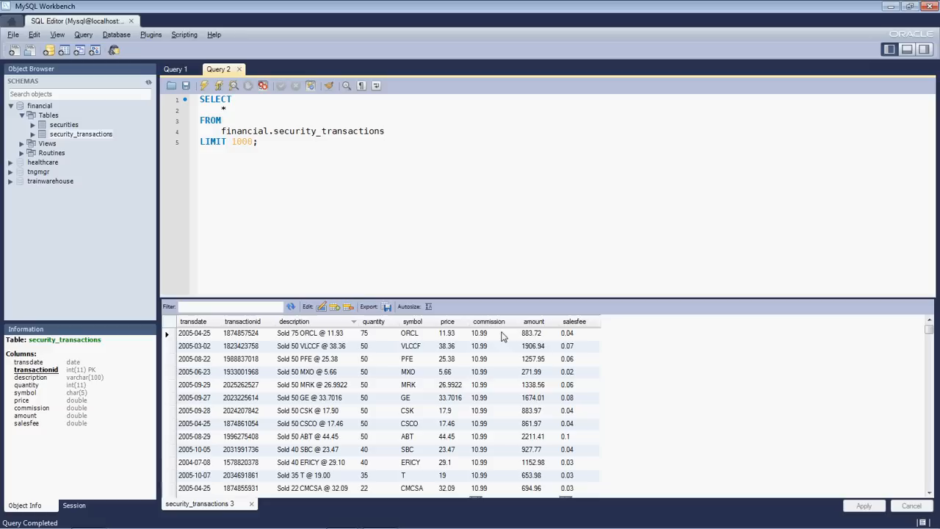
click(495, 321)
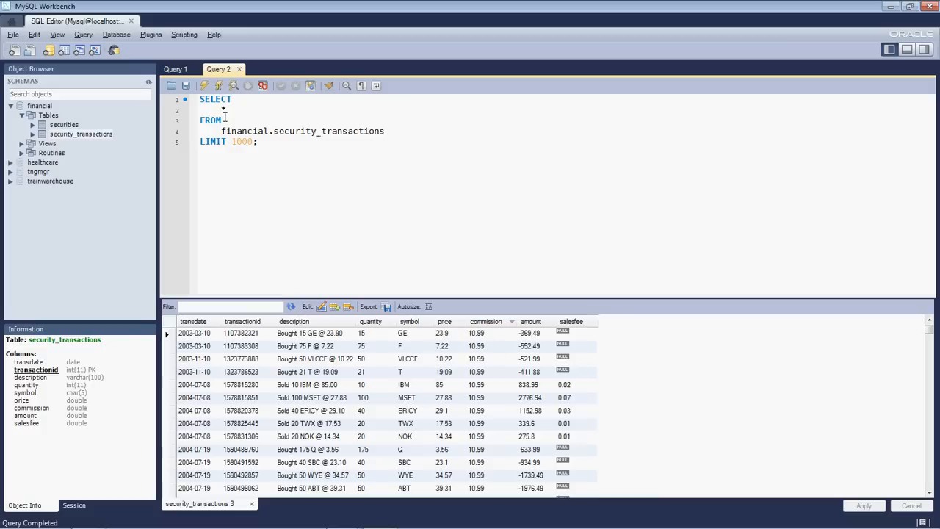
mouse_move(227, 132)
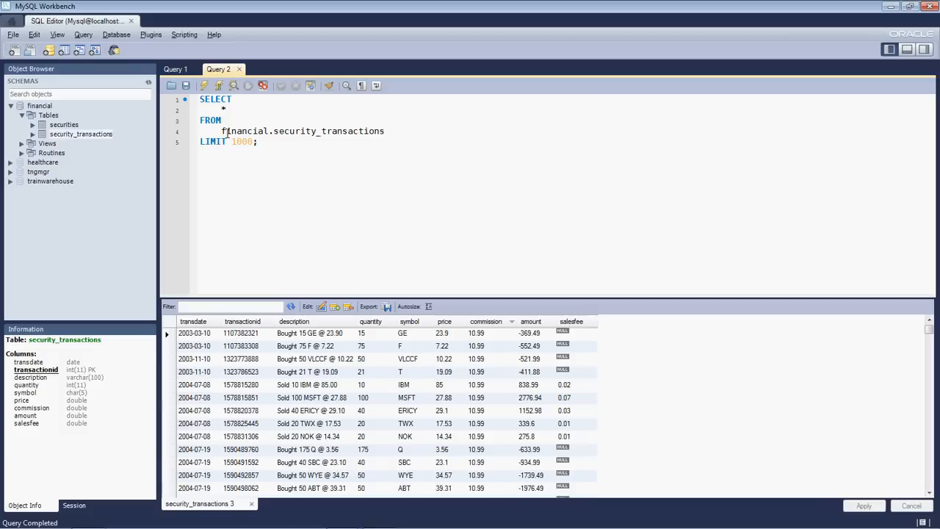
Step: Replace * with transdate, description, symbol, quantity, one column per line
click(193, 321)
text(transdate)
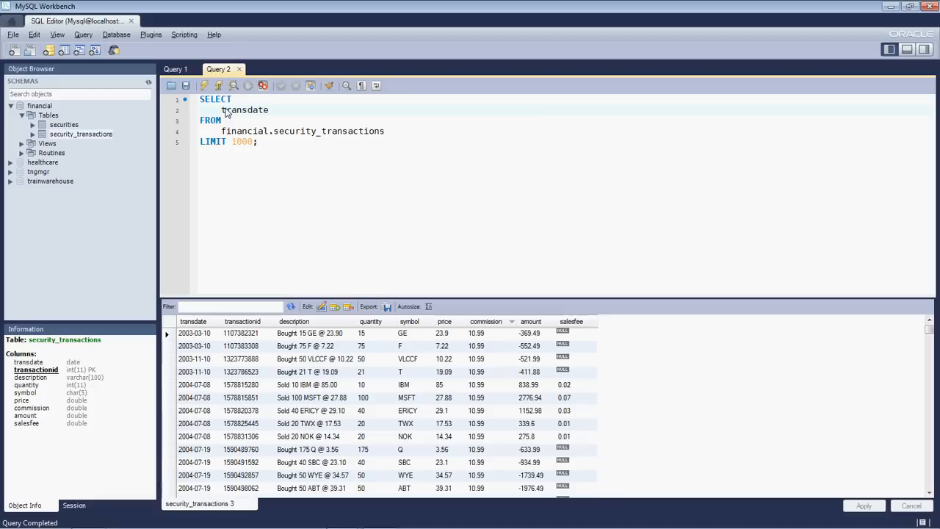
text(,)
text(description,)
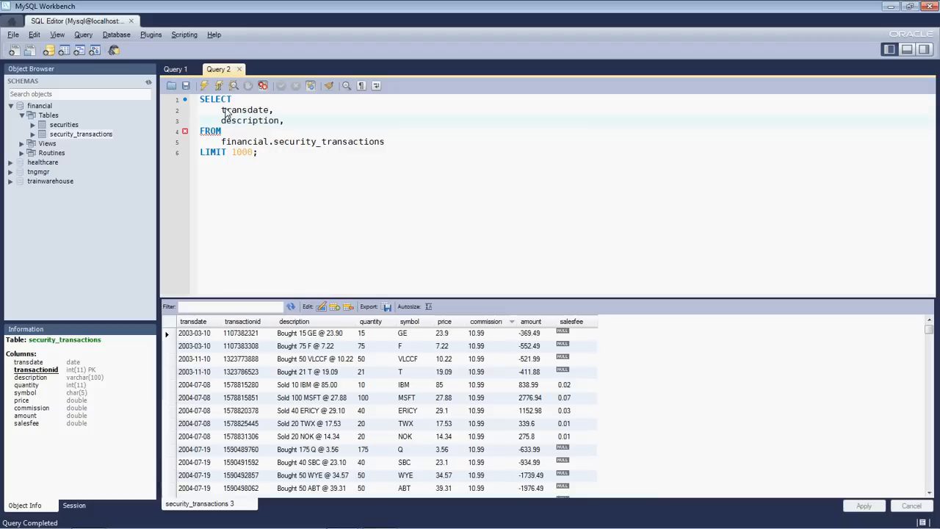
key(enter)
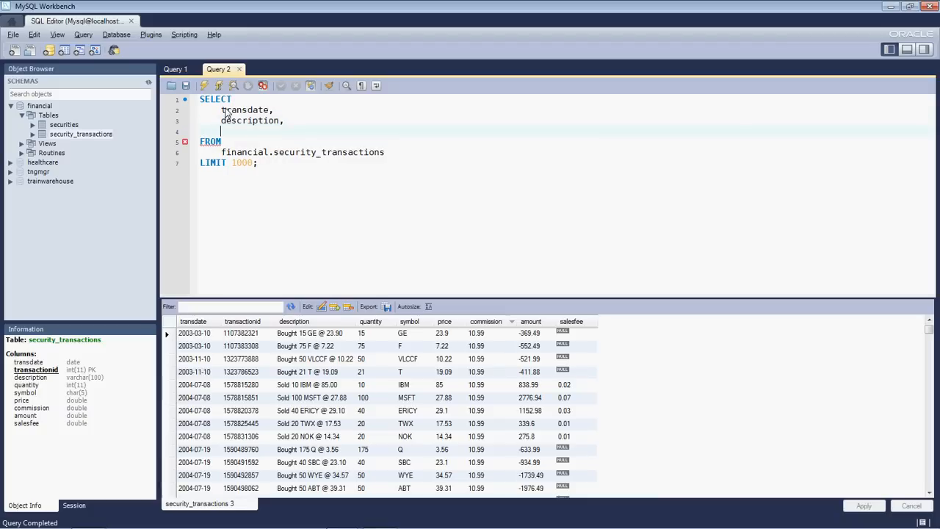
text(symbol,)
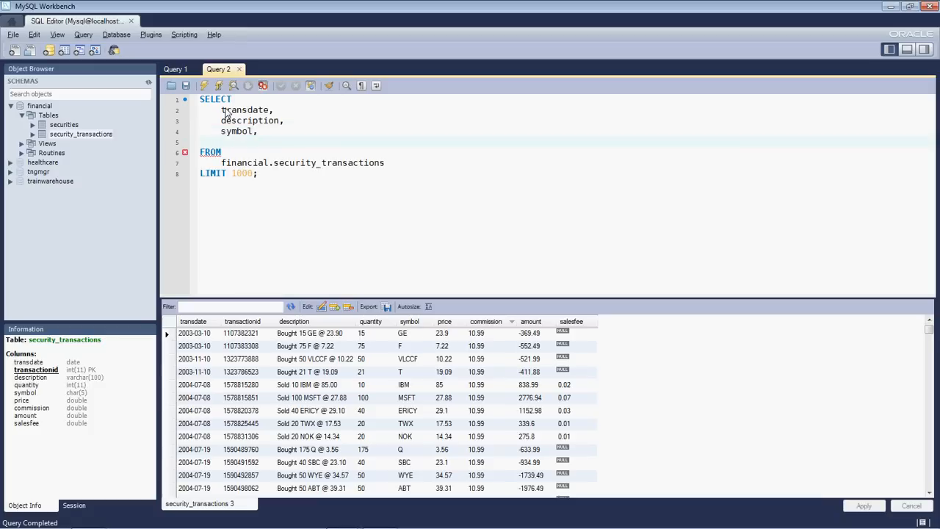
text(qu)
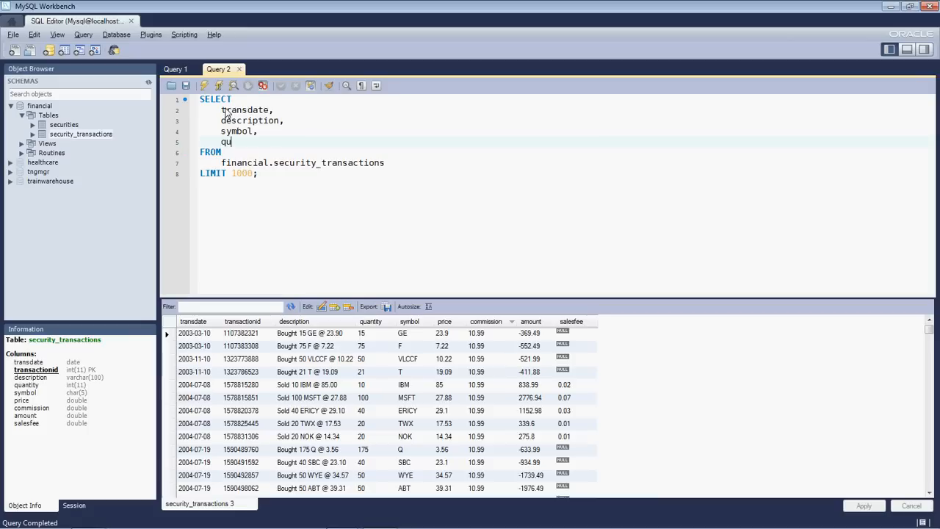
text(anti)
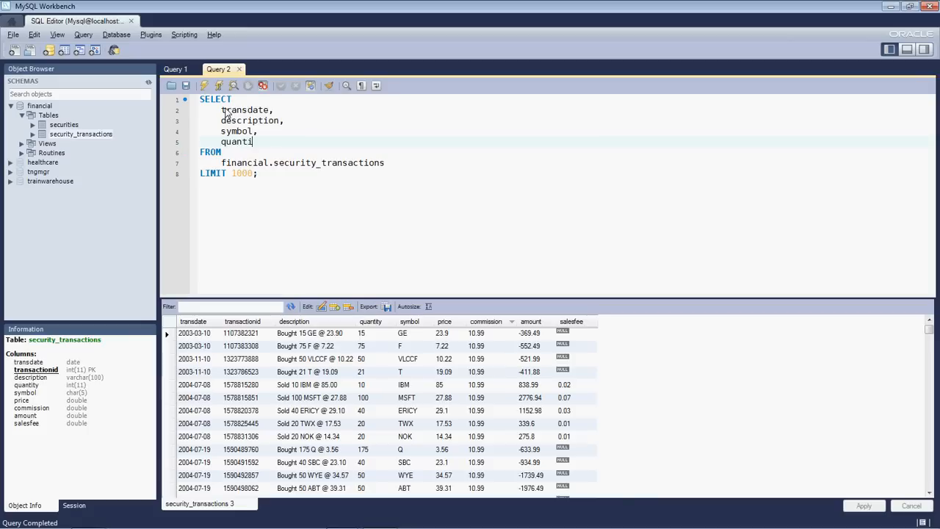
text(ty)
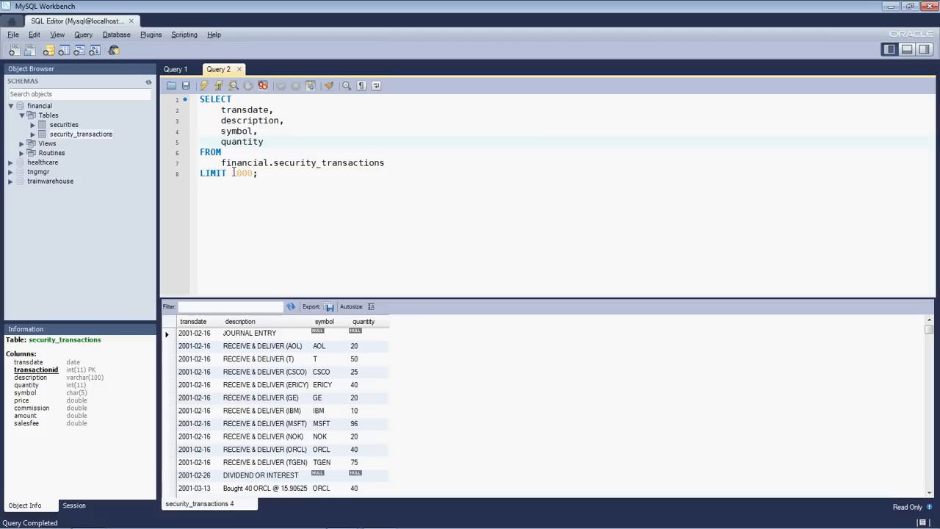
Step: Run the four-column query and view transdate, description, symbol and quantity results
click(263, 141)
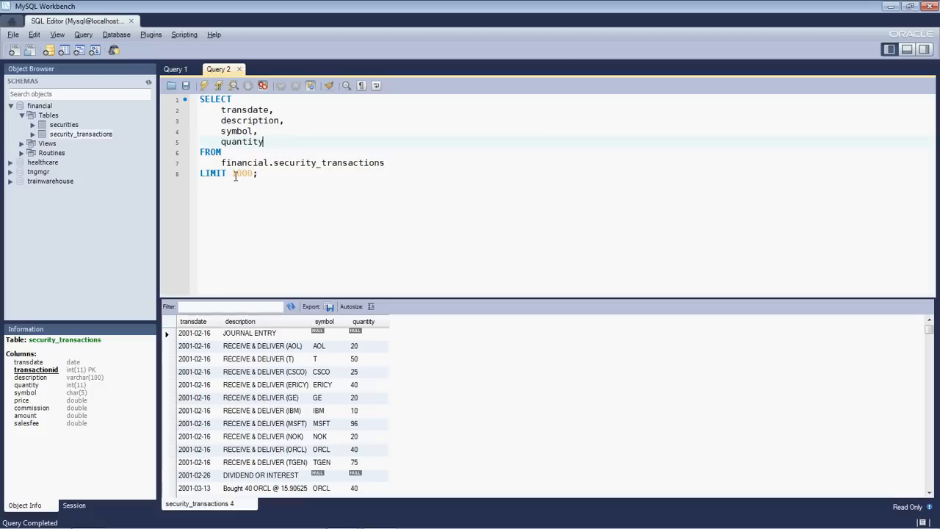